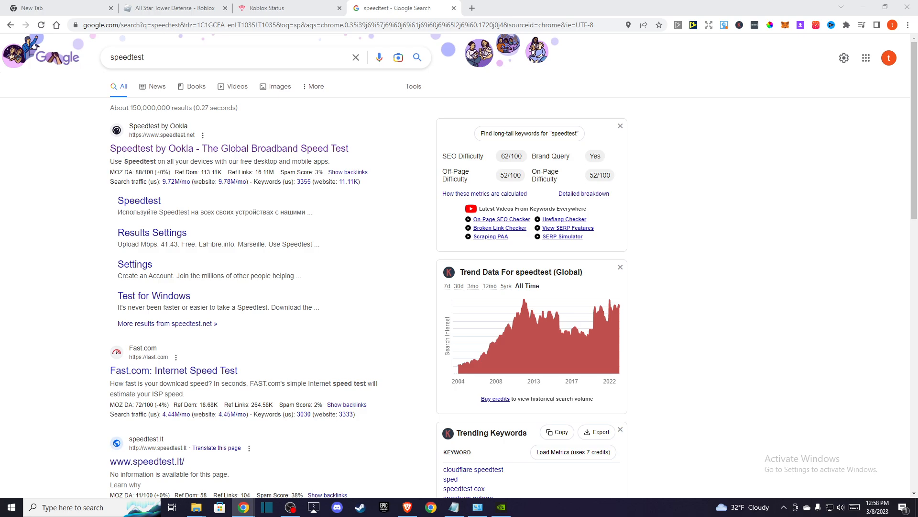
mouse_move(98, 252)
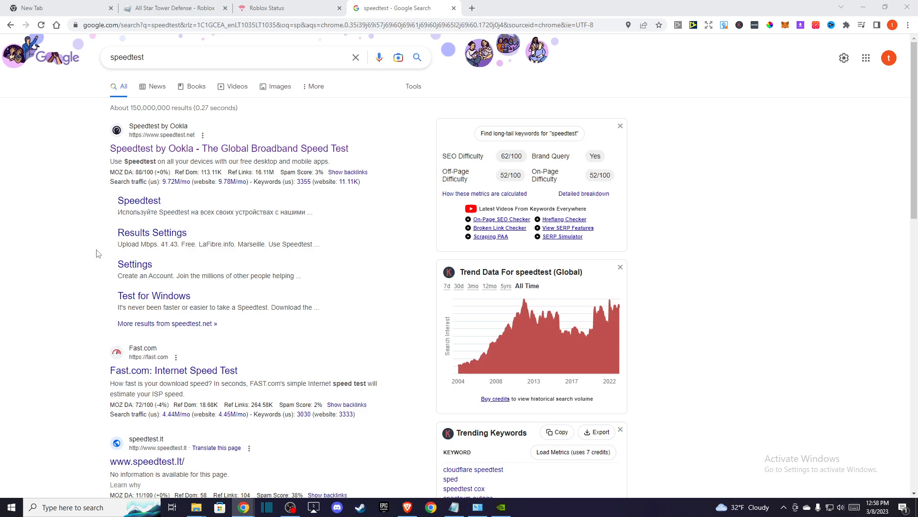
mouse_move(110, 248)
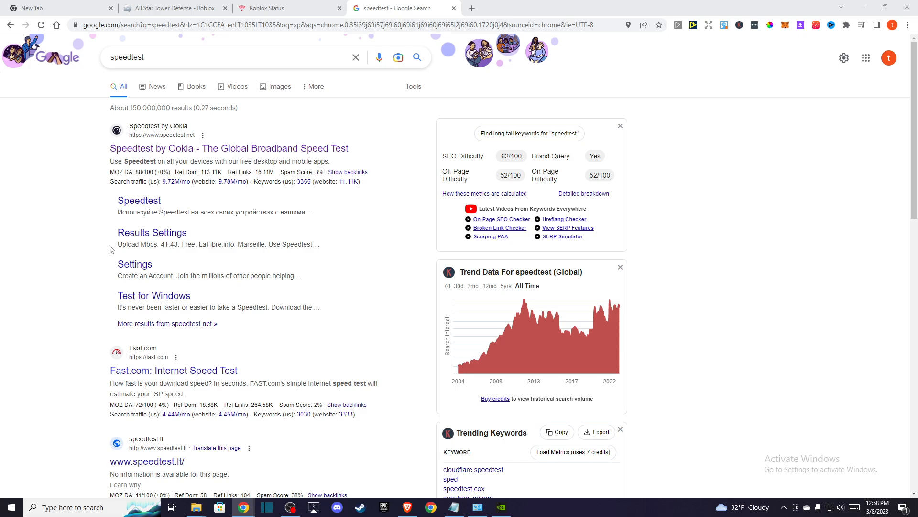
mouse_move(185, 188)
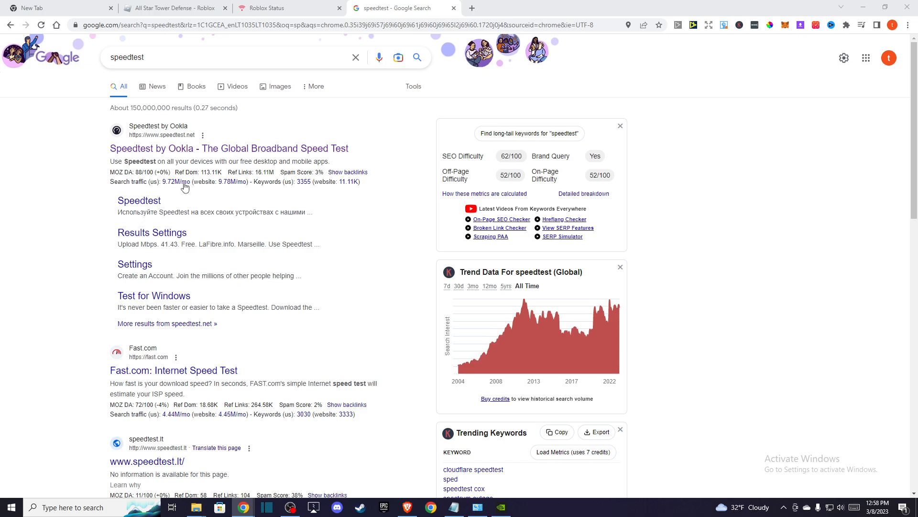
Step: Review the Roblox status page, including the 30-day history with a past Devforum disruption
click(267, 7)
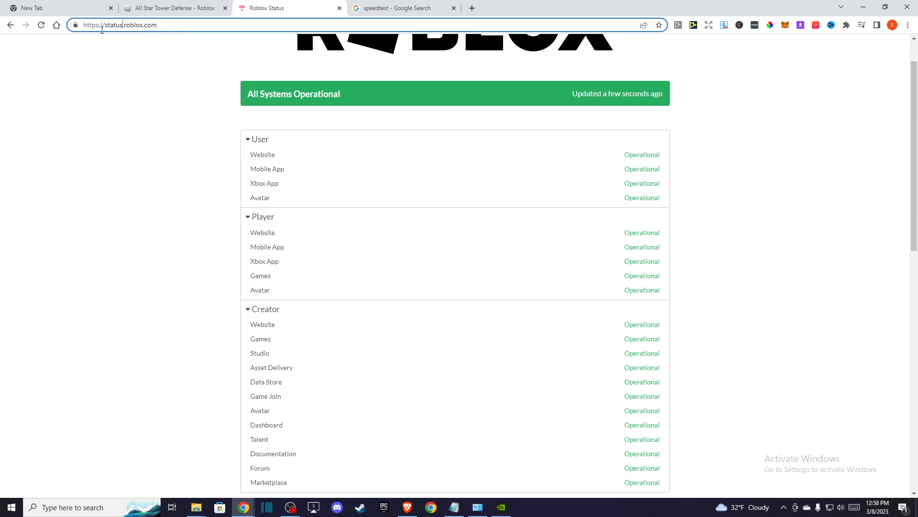
scroll(up, 3)
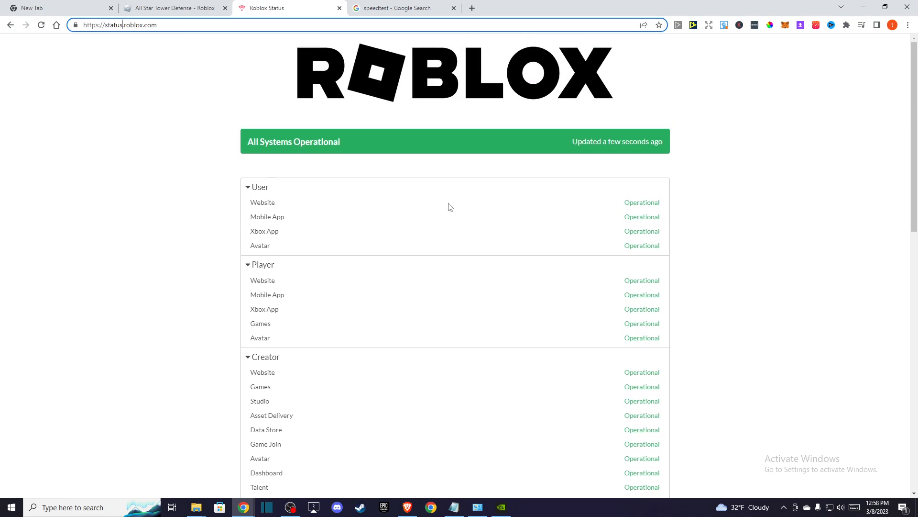
scroll(down, 3)
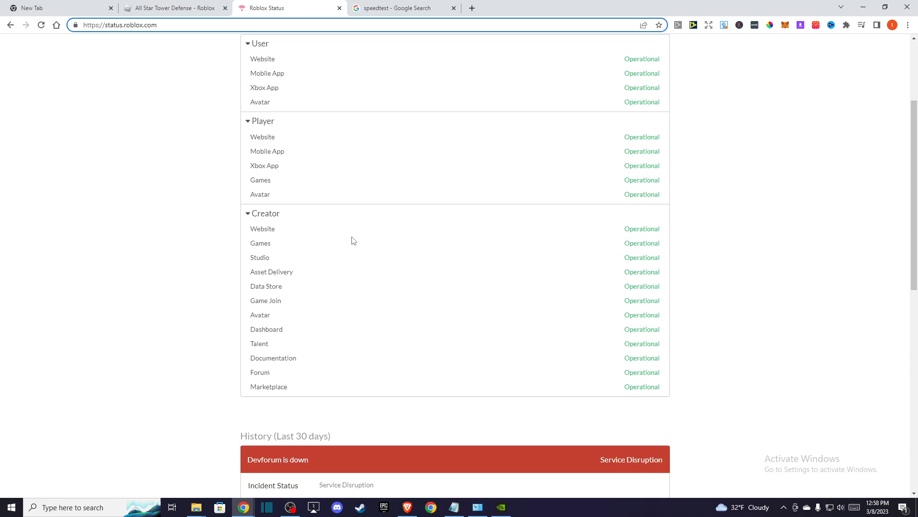
scroll(up, 3)
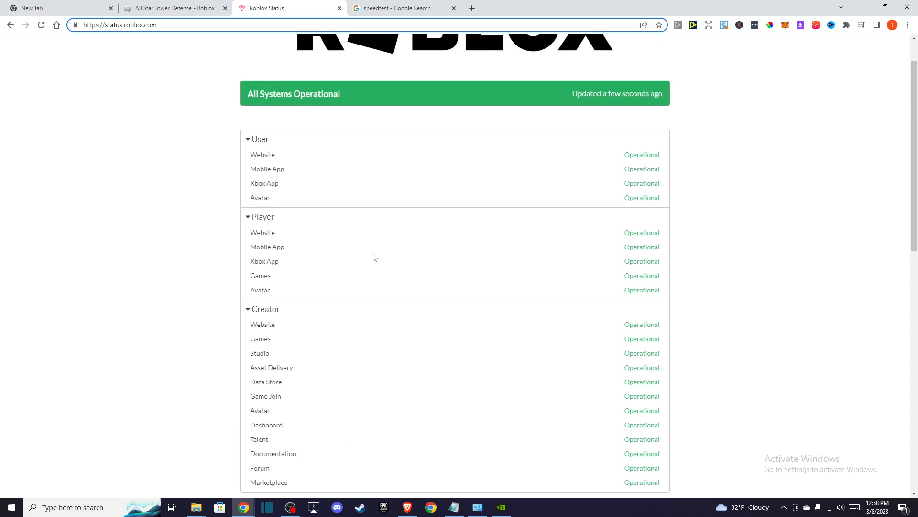
mouse_move(375, 251)
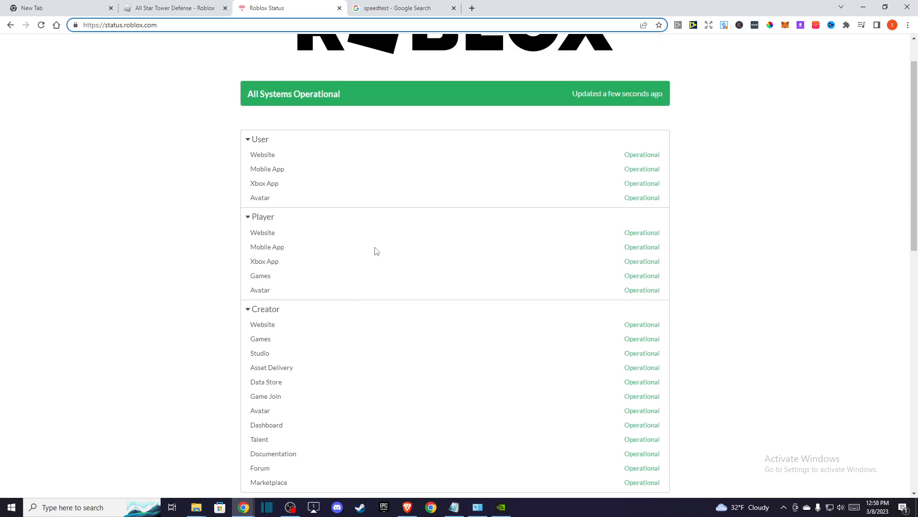
mouse_move(378, 250)
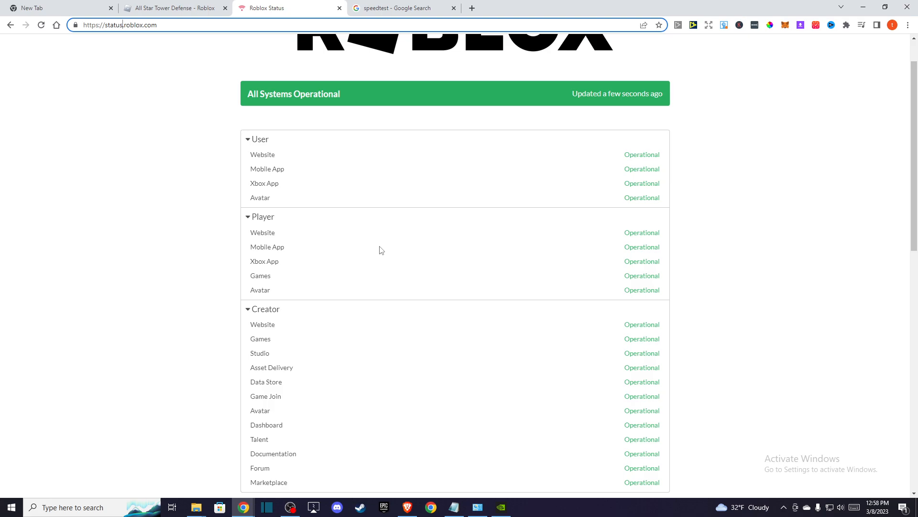
scroll(down, 3)
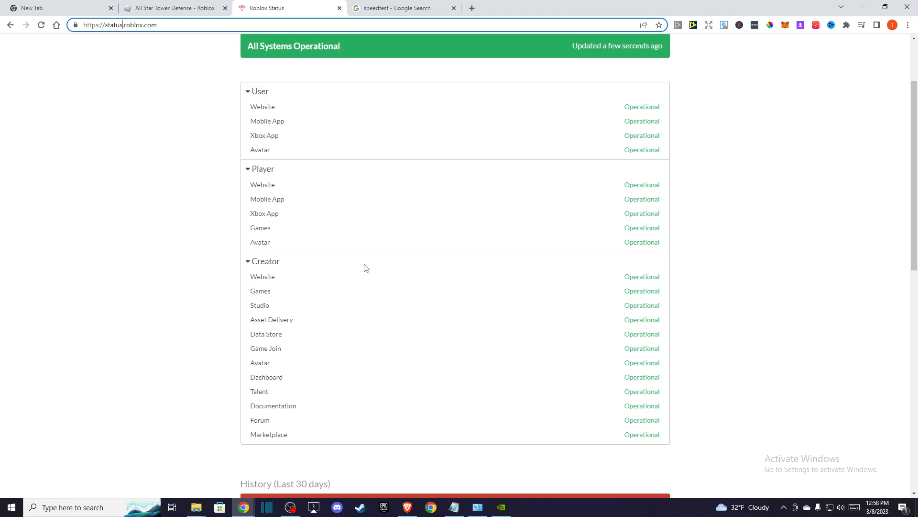
scroll(up, 3)
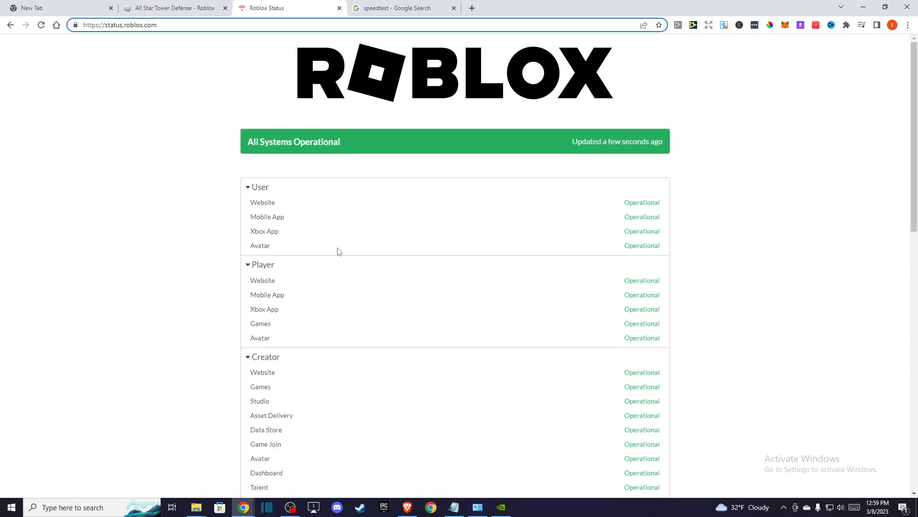
Step: View the speedtest results, return to All Star Tower Defense and show the installed extensions list
click(403, 8)
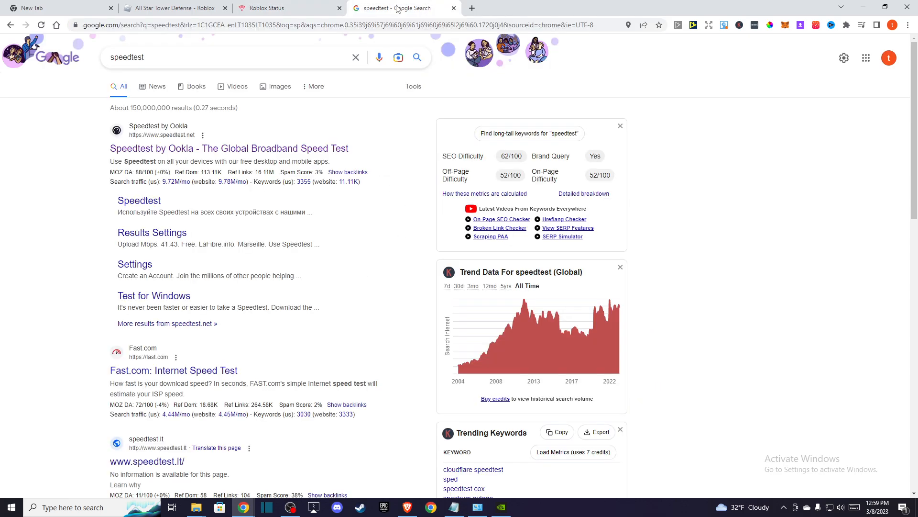
mouse_move(345, 144)
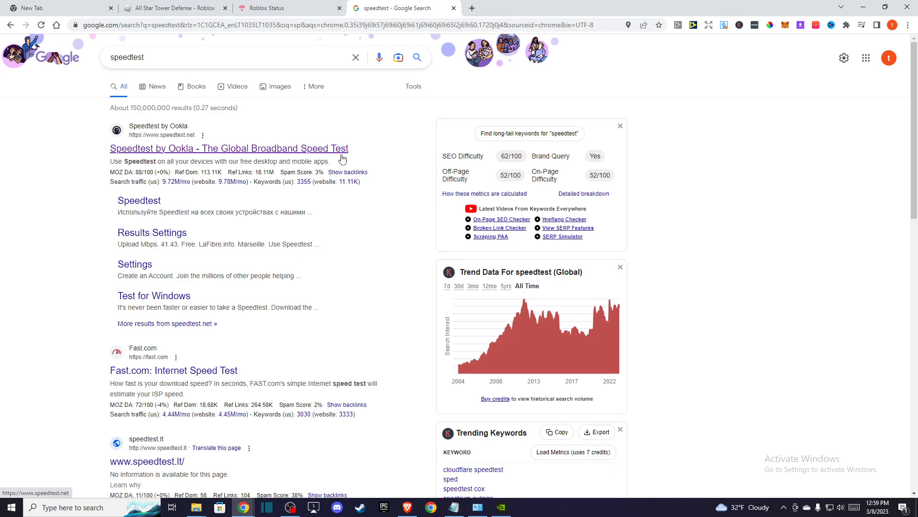
mouse_move(342, 149)
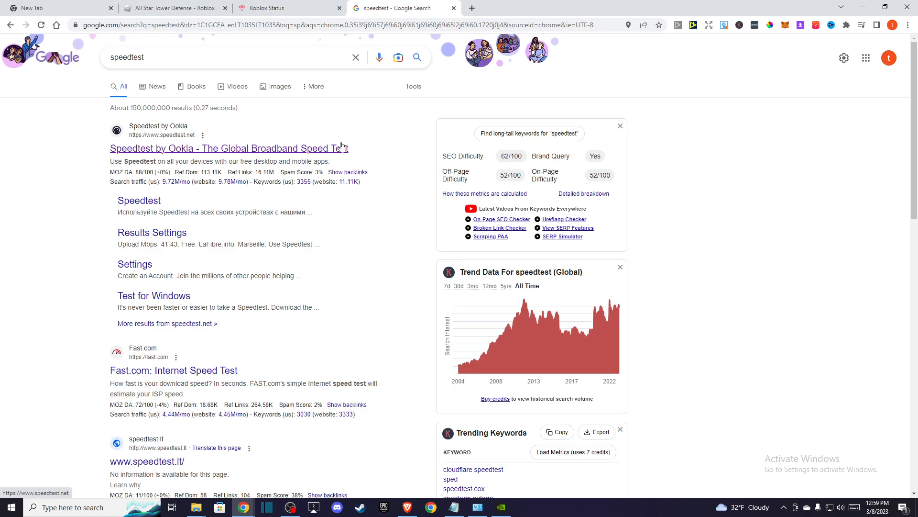
mouse_move(343, 145)
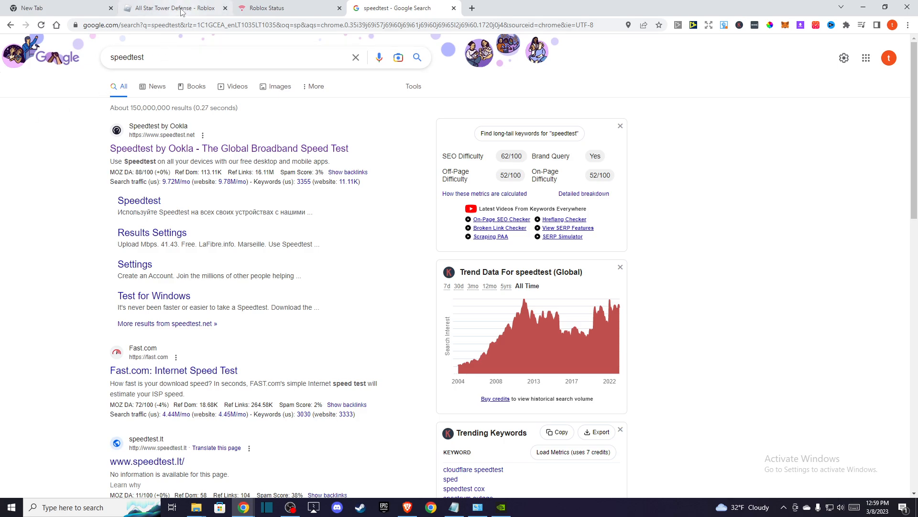
click(170, 7)
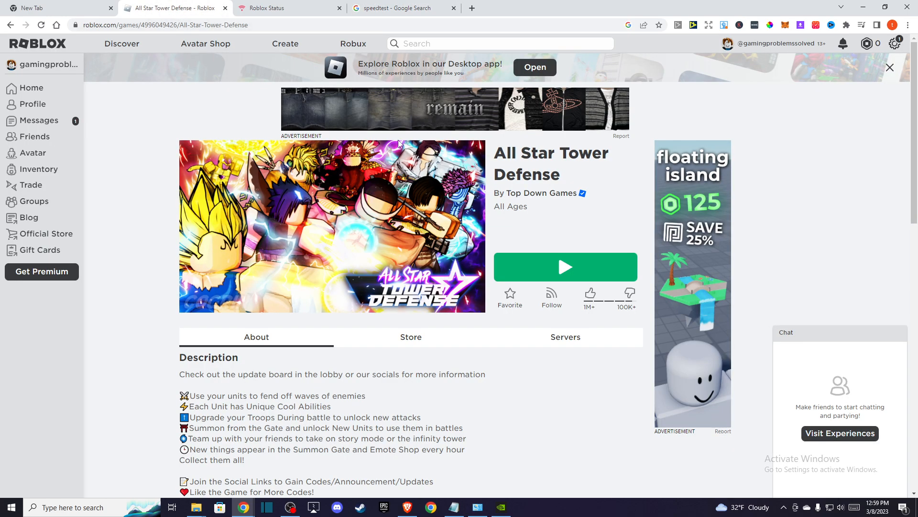
mouse_move(847, 29)
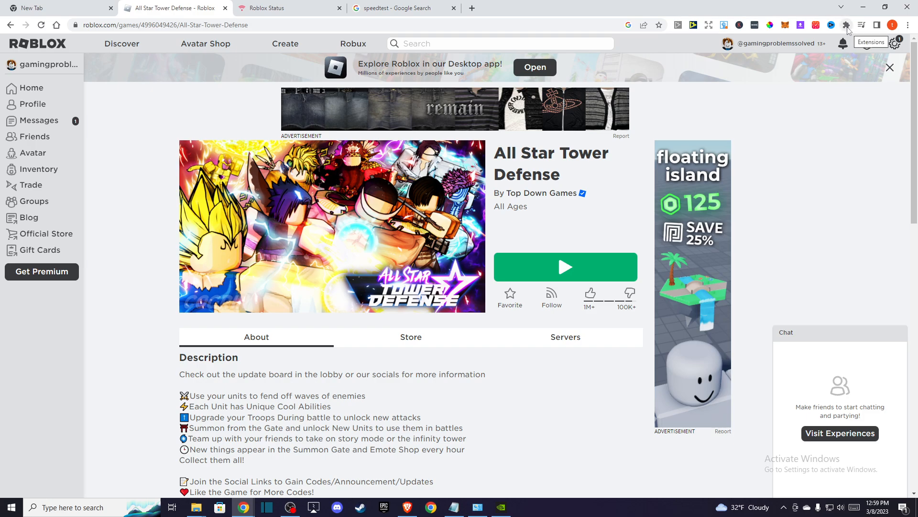
click(846, 25)
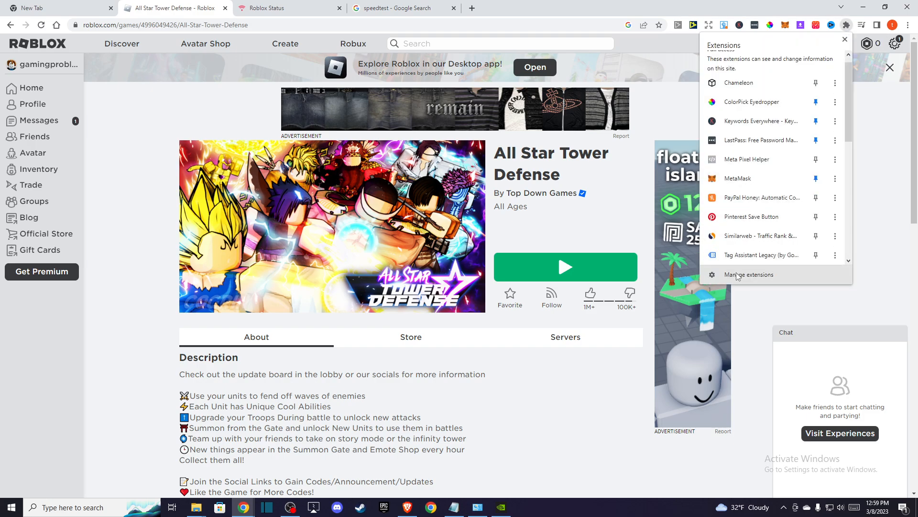
Step: Review the full extensions management page, then return to the All Star Tower Defense page
click(748, 275)
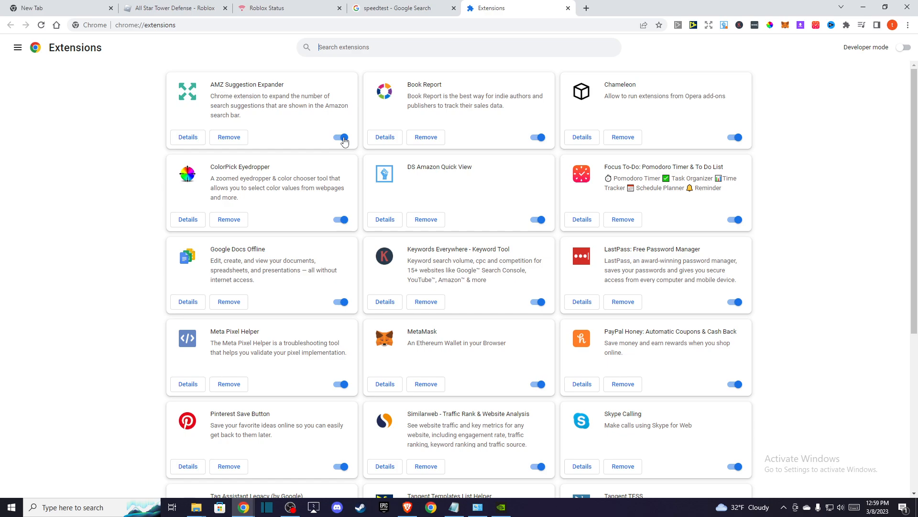
scroll(down, 3)
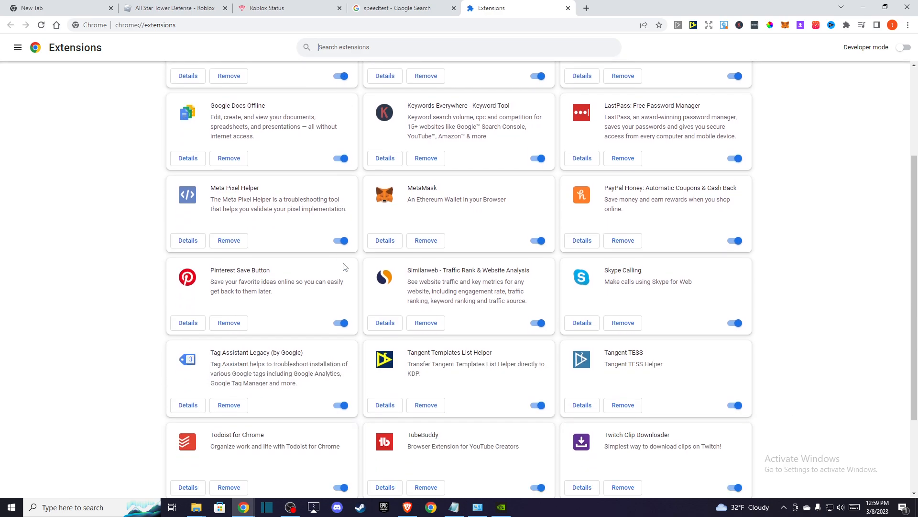
scroll(up, 3)
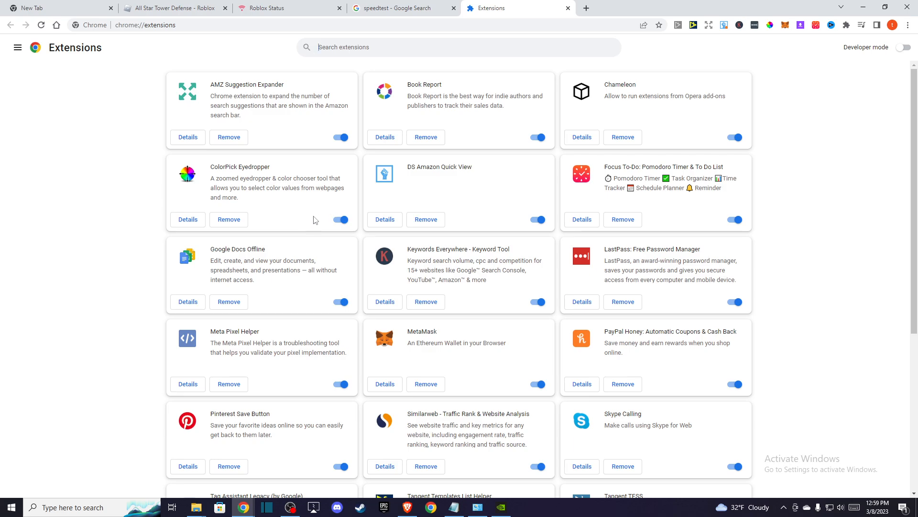
mouse_move(281, 207)
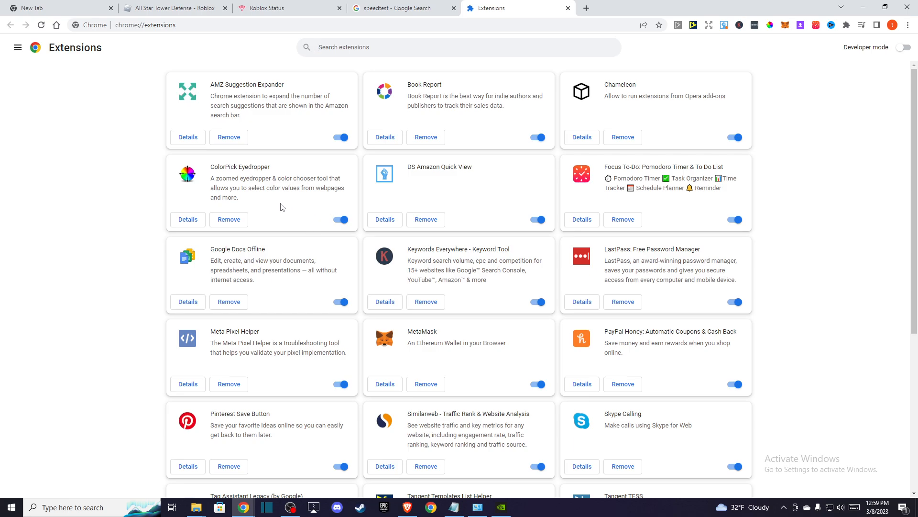
mouse_move(341, 136)
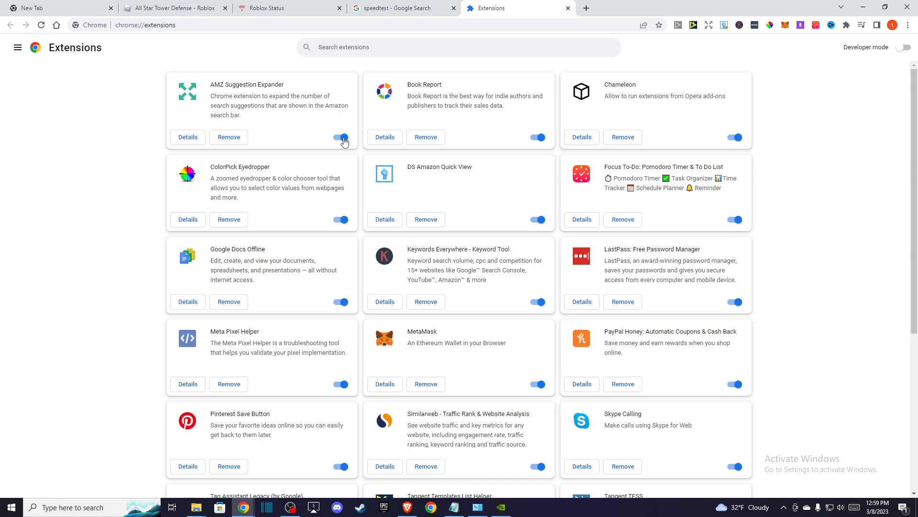
mouse_move(341, 226)
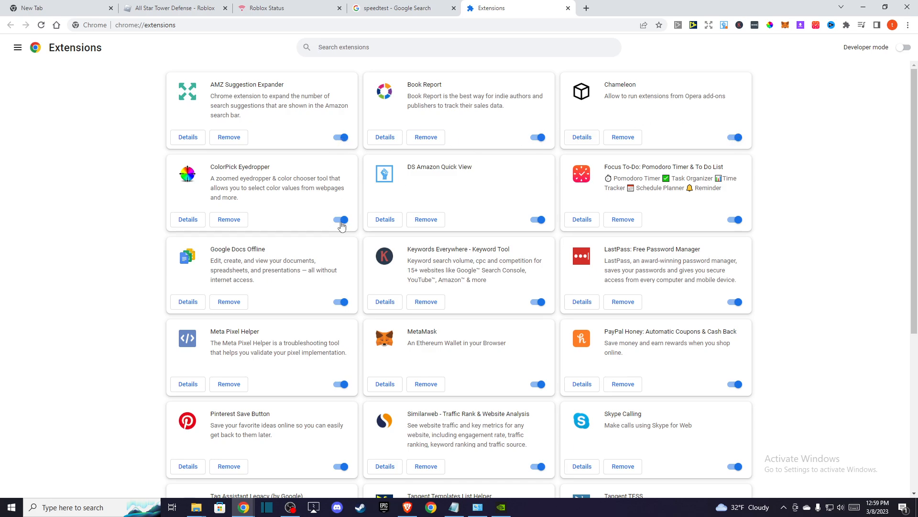
scroll(down, 3)
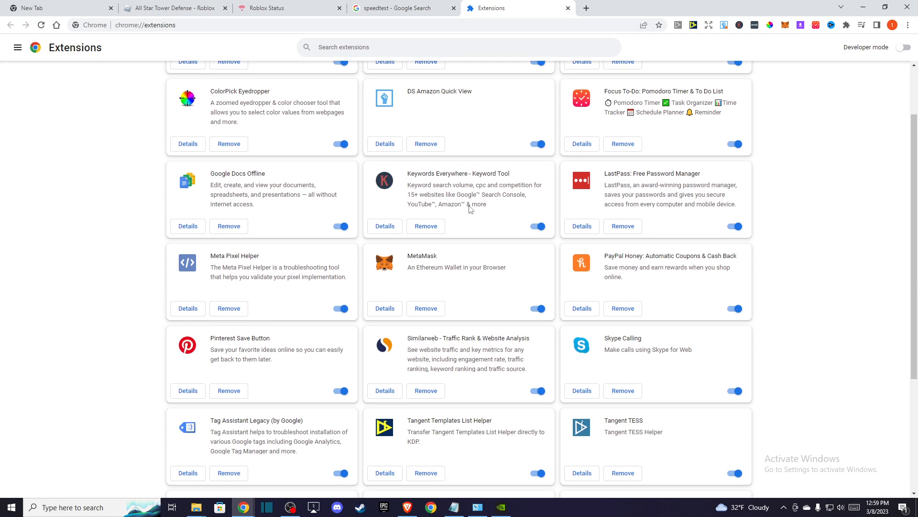
scroll(down, 3)
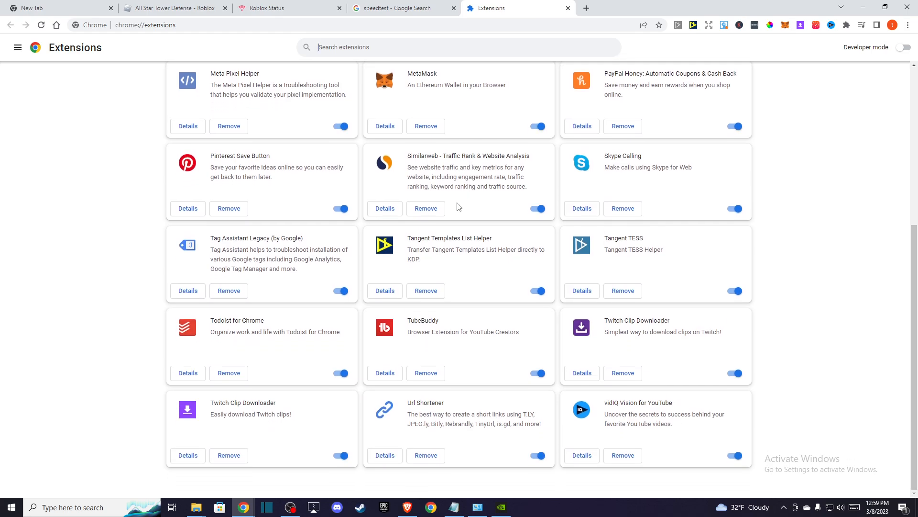
scroll(up, 3)
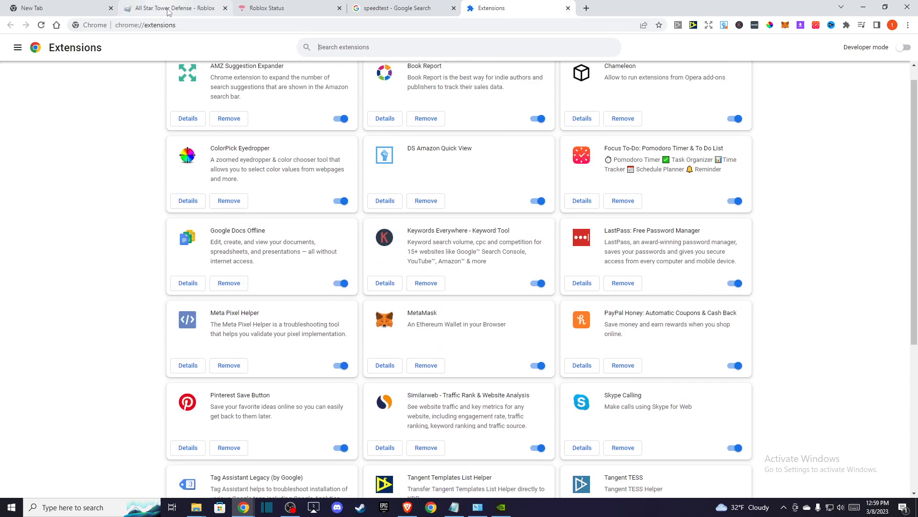
click(174, 8)
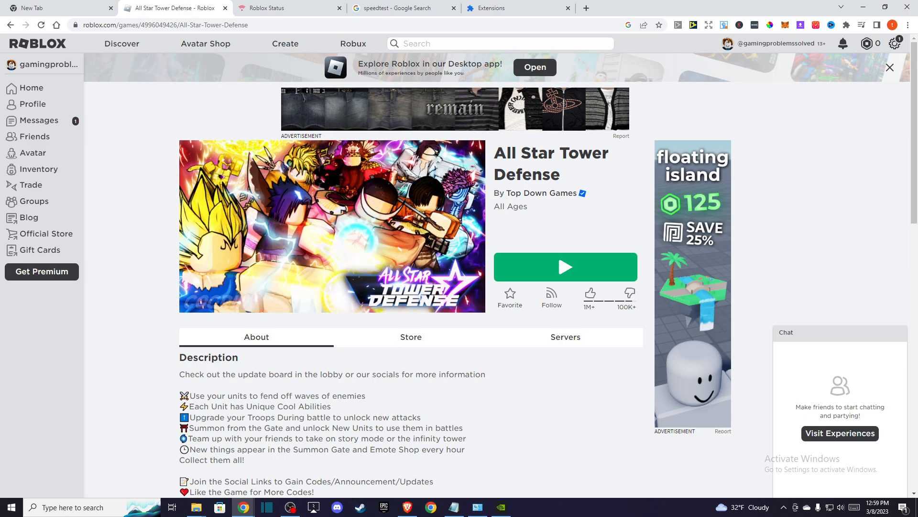
Step: Reach Windows Defender Firewall's allowed apps list via Firewall & network protection
click(88, 507)
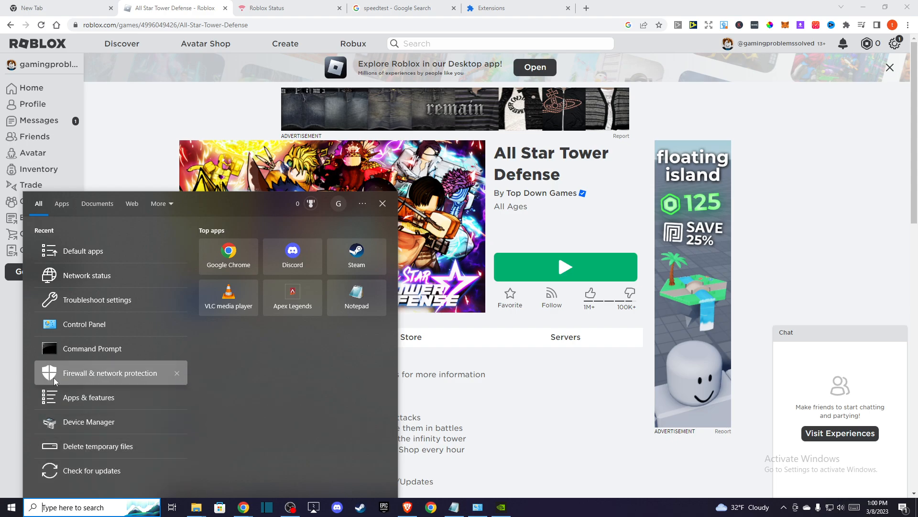
click(109, 372)
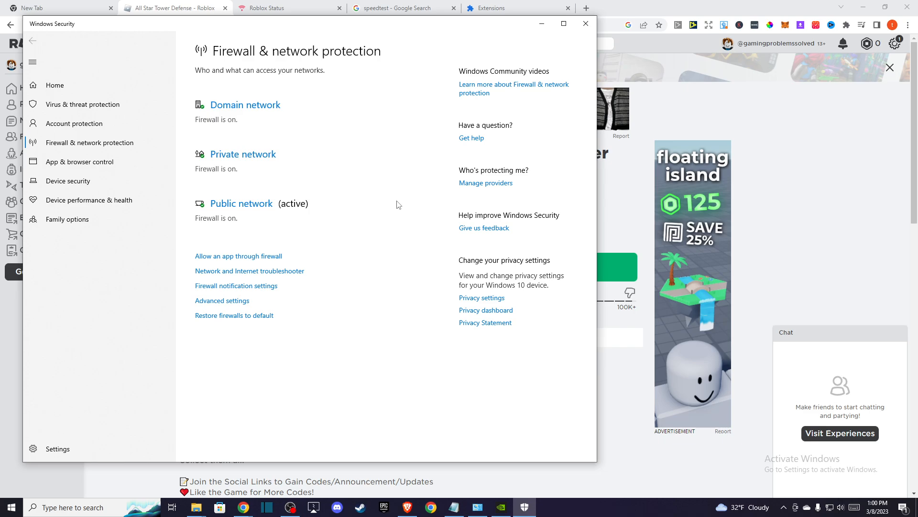
click(238, 257)
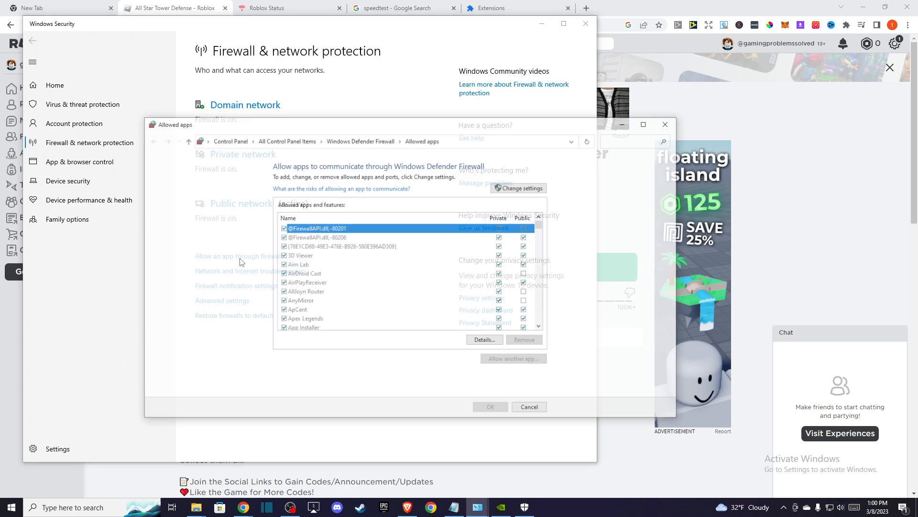
Step: Unlock the allowed apps list and confirm Roblox is allowed on private and public networks
click(517, 187)
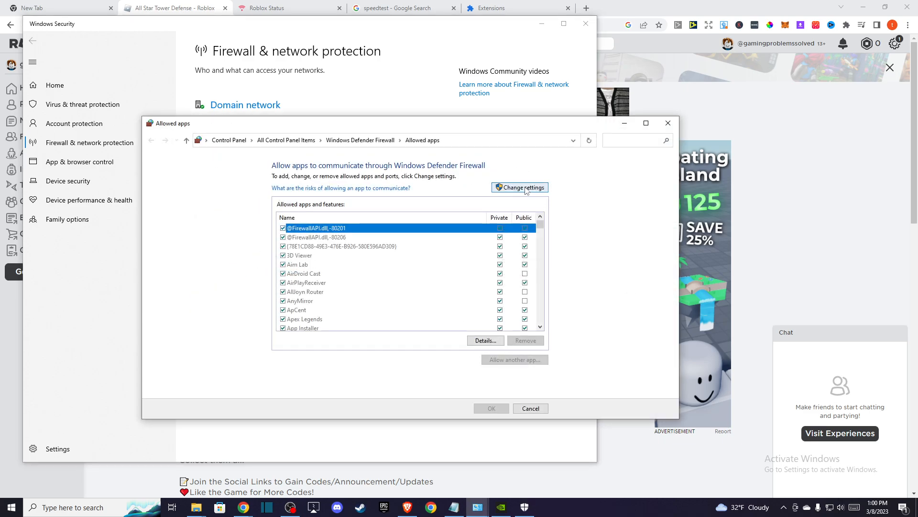
click(519, 188)
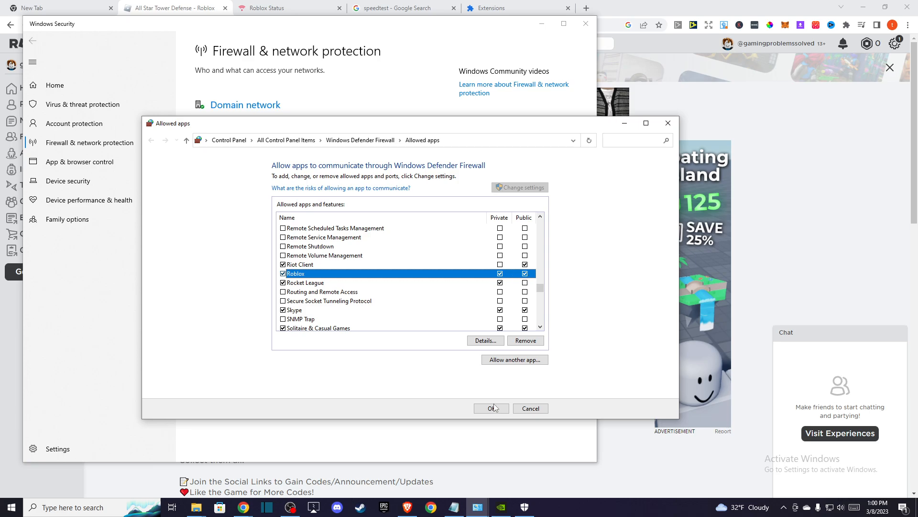
click(491, 409)
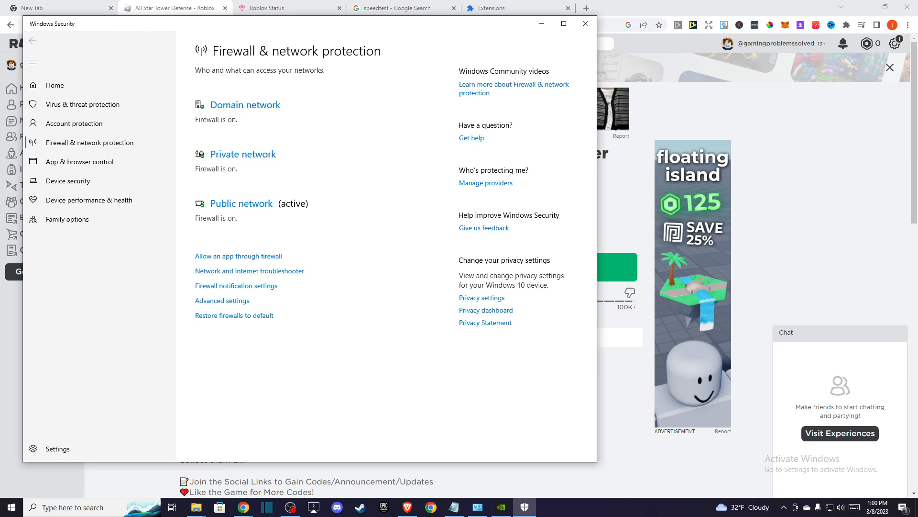
mouse_move(139, 368)
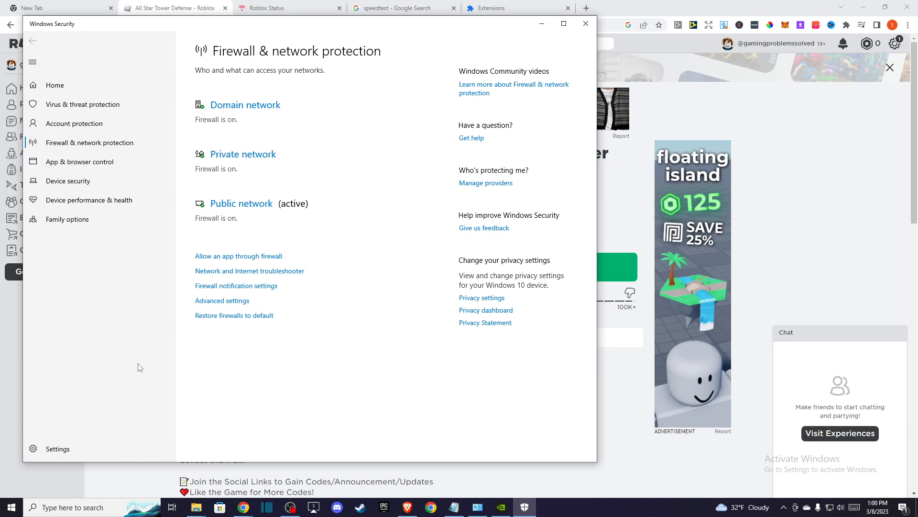
mouse_move(92, 414)
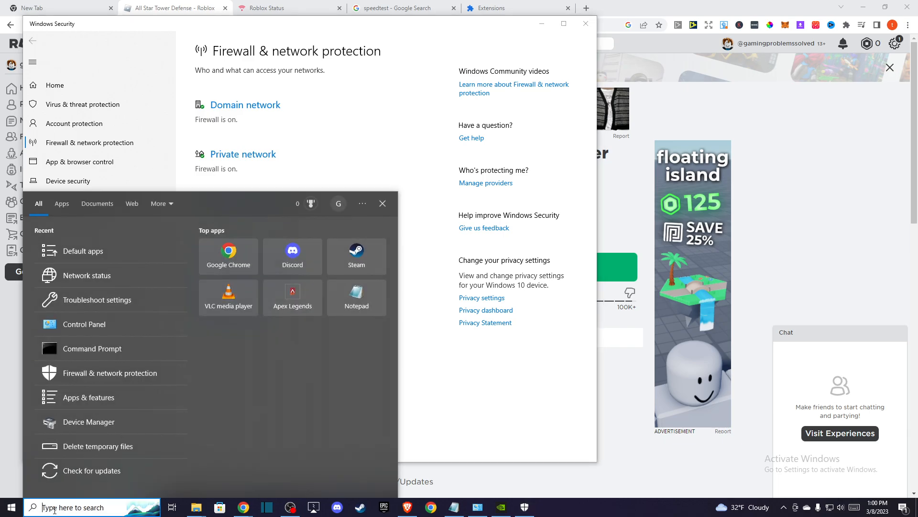
mouse_move(79, 470)
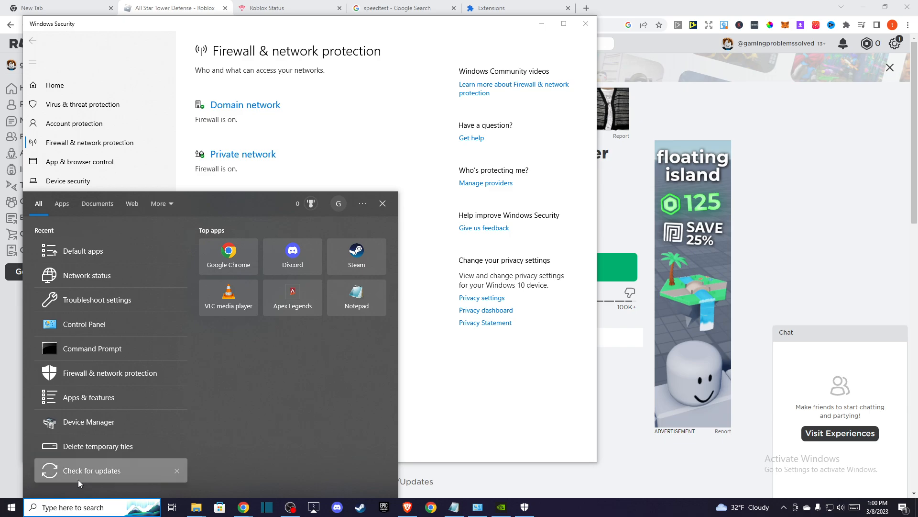
Step: View the Windows Update page, close Settings and minimize windows to show the desktop
click(92, 470)
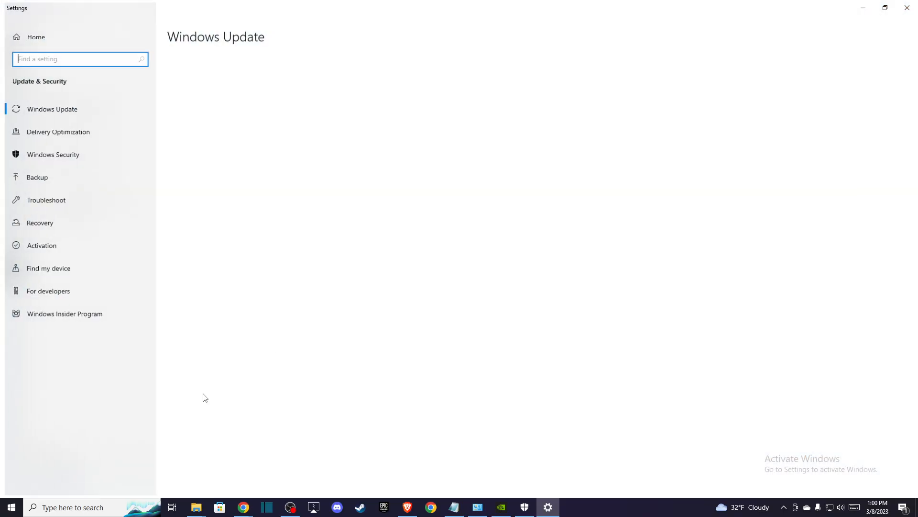
click(51, 109)
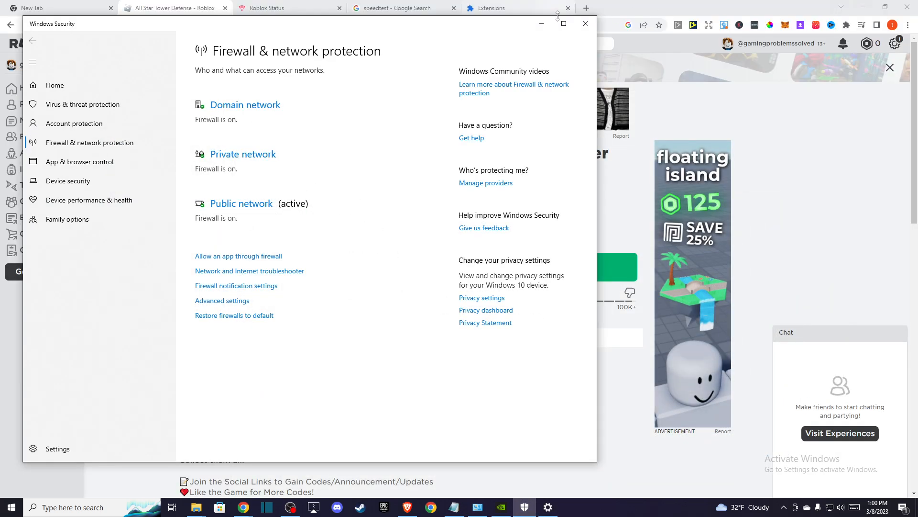
click(585, 23)
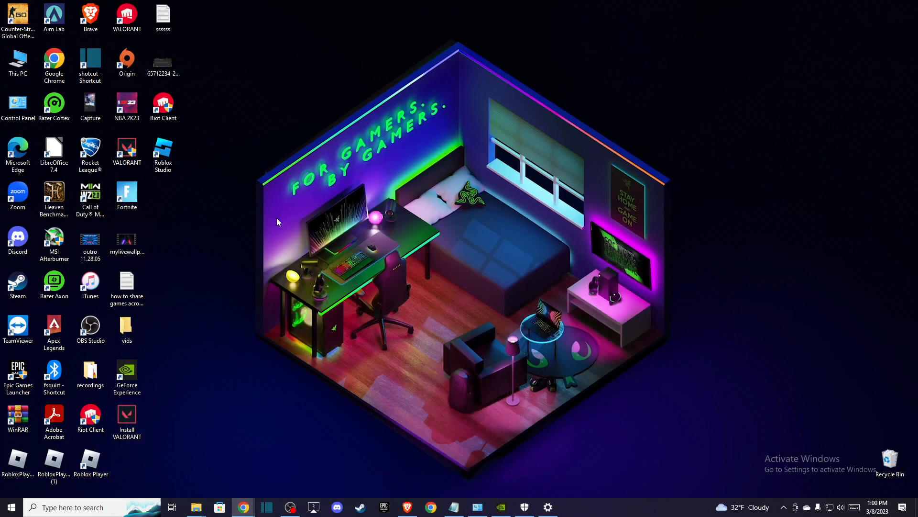
mouse_move(146, 378)
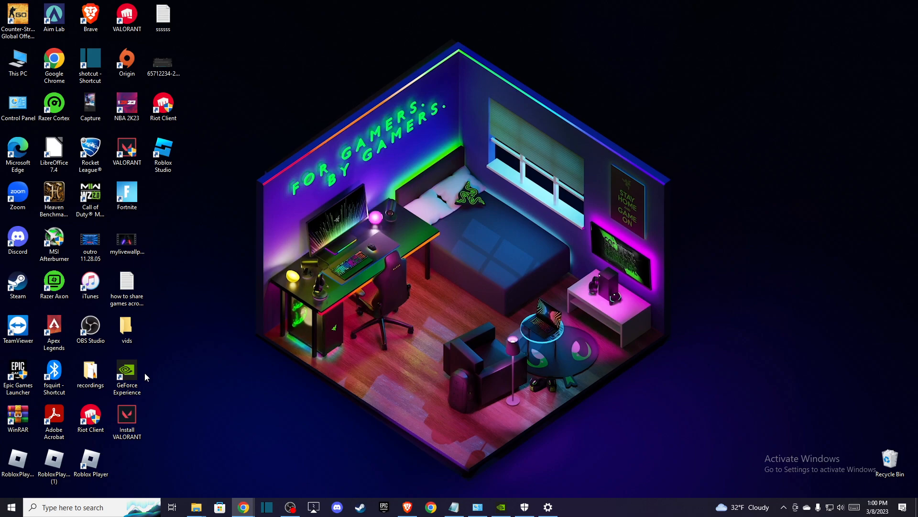
click(126, 377)
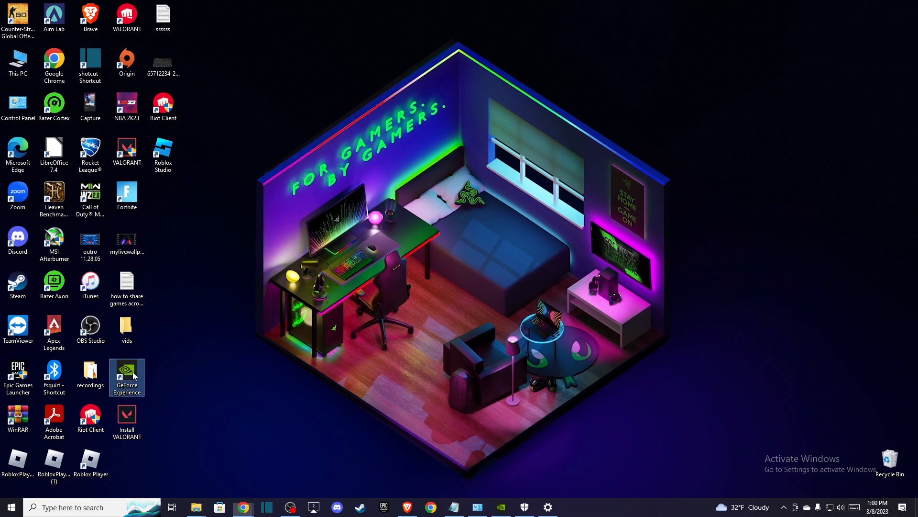
double_click(126, 375)
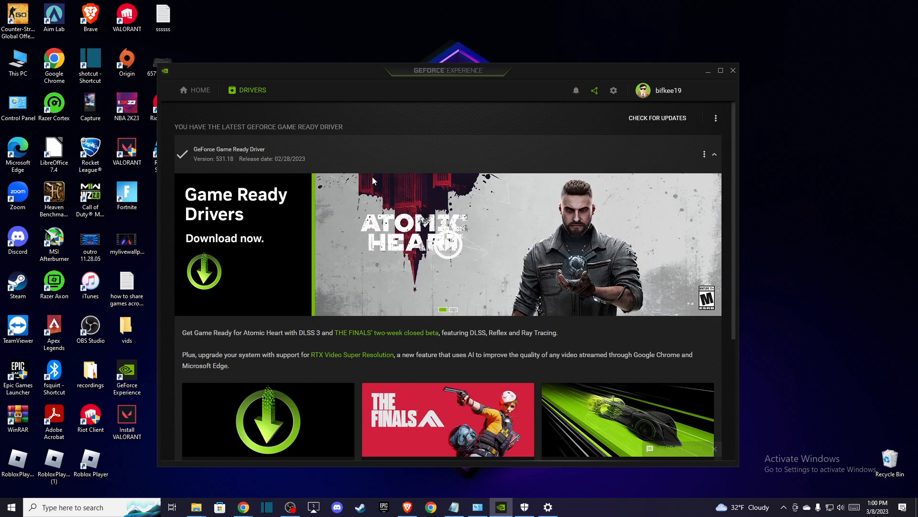
mouse_move(709, 74)
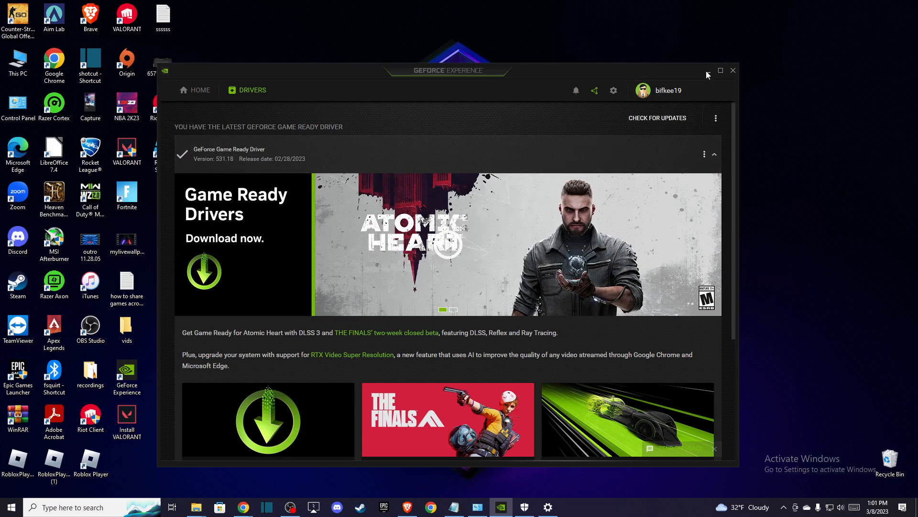
click(733, 70)
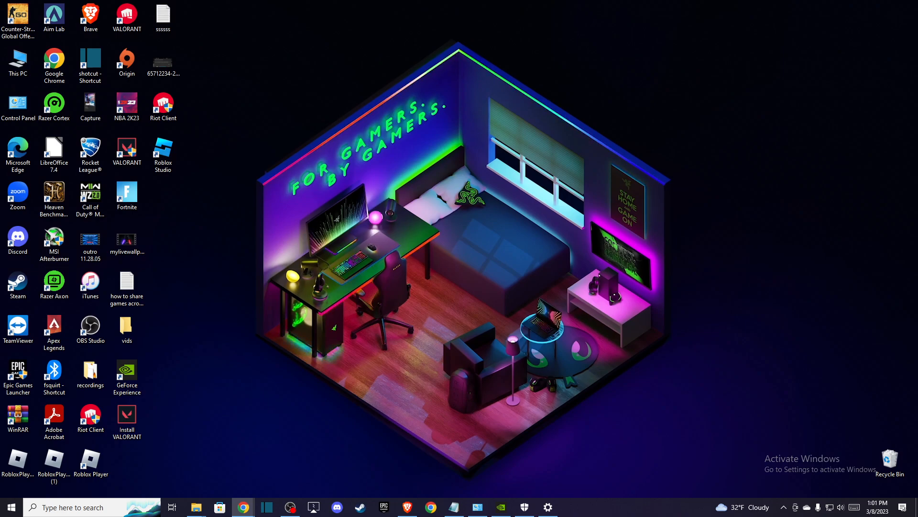
Step: Set the Roblox Player shortcut to always run as administrator in its Compatibility settings
click(90, 463)
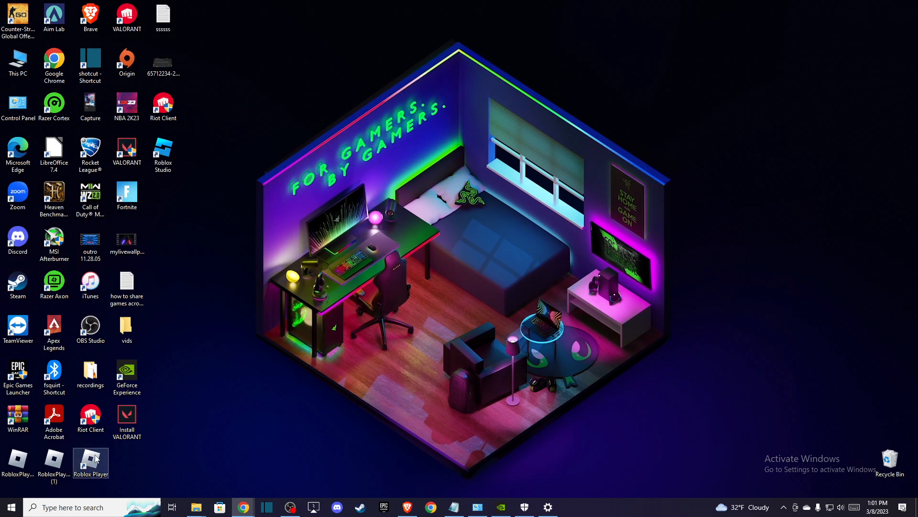
right_click(90, 463)
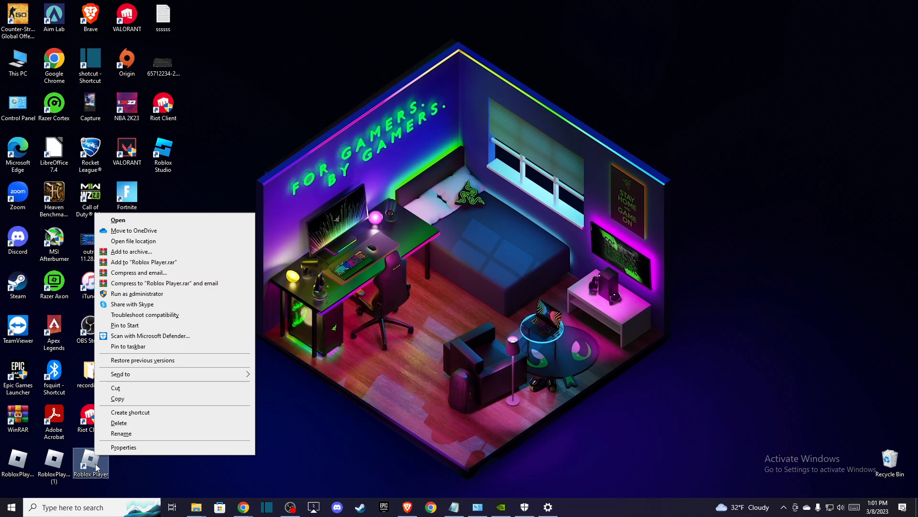
click(123, 446)
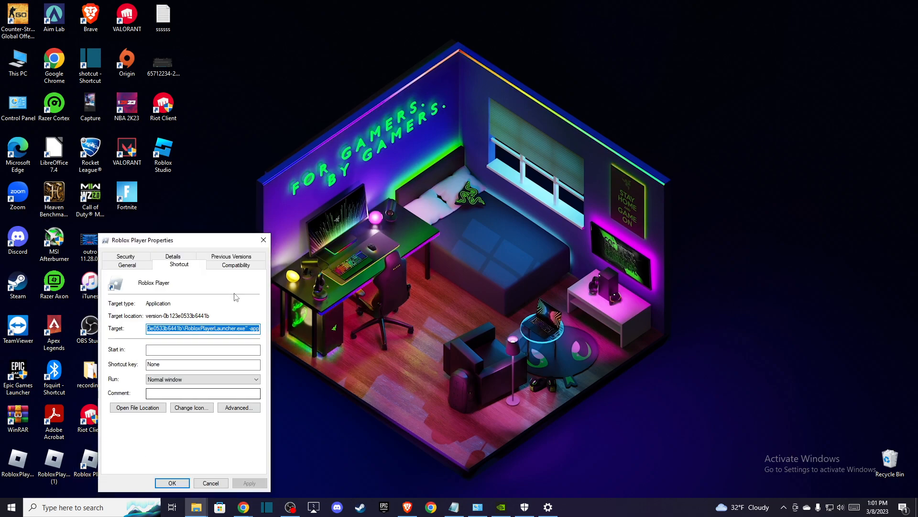
click(236, 264)
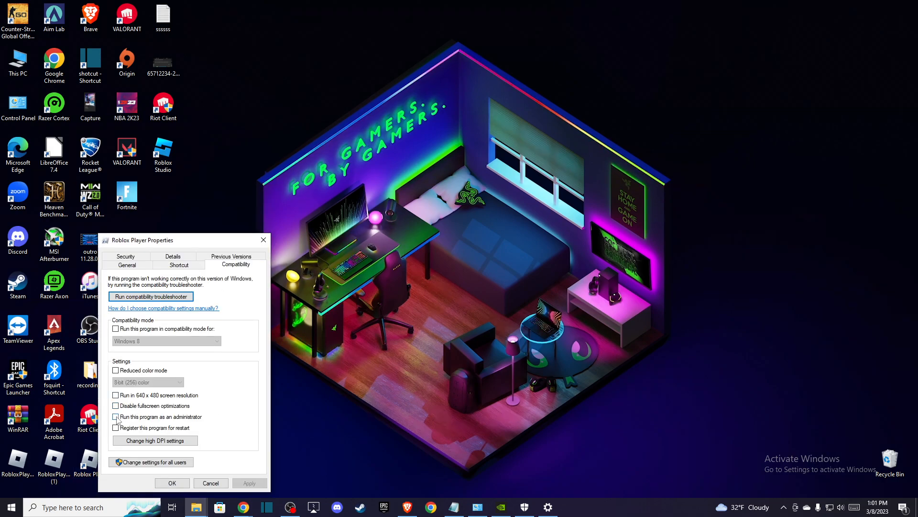
click(115, 416)
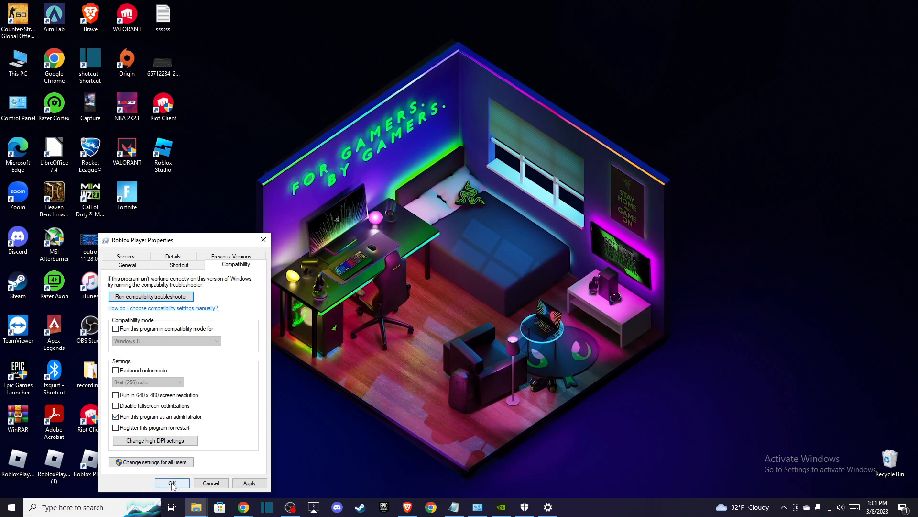
click(171, 482)
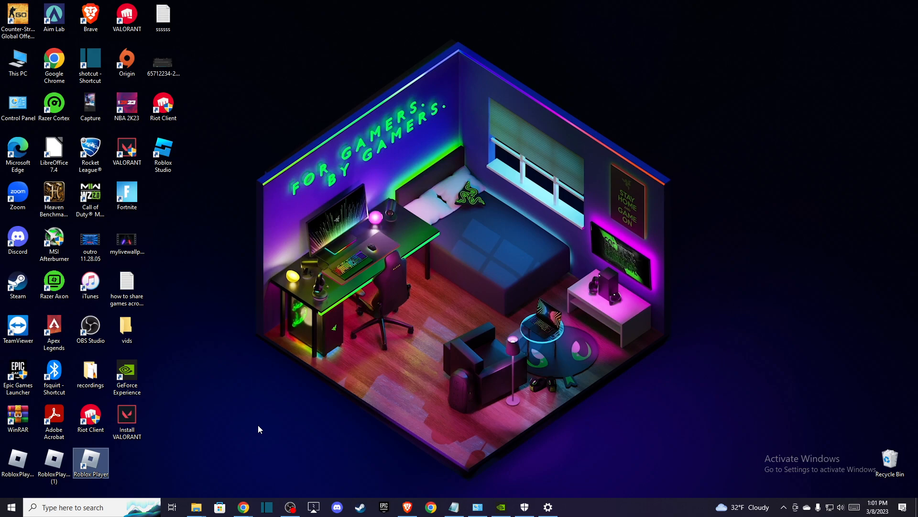
Step: Reach Control Panel's Programs and Features list of installed programs via Start search
click(74, 507)
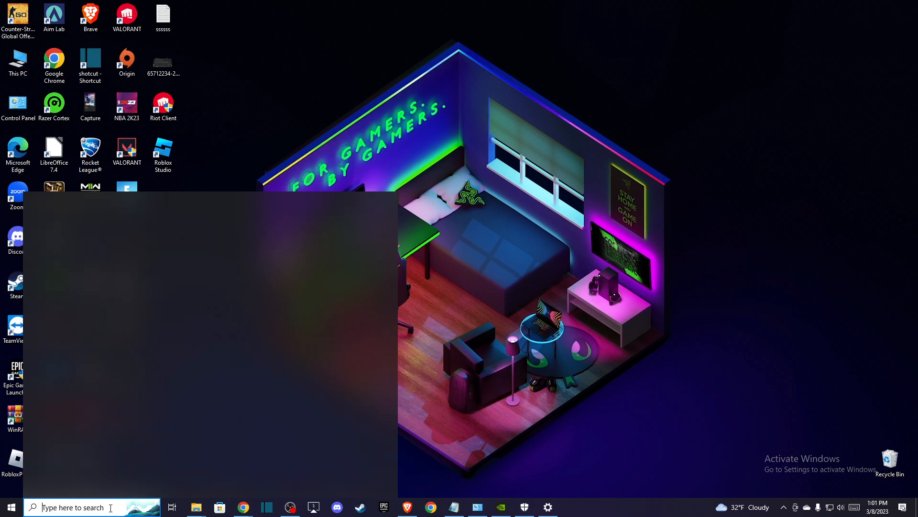
click(74, 507)
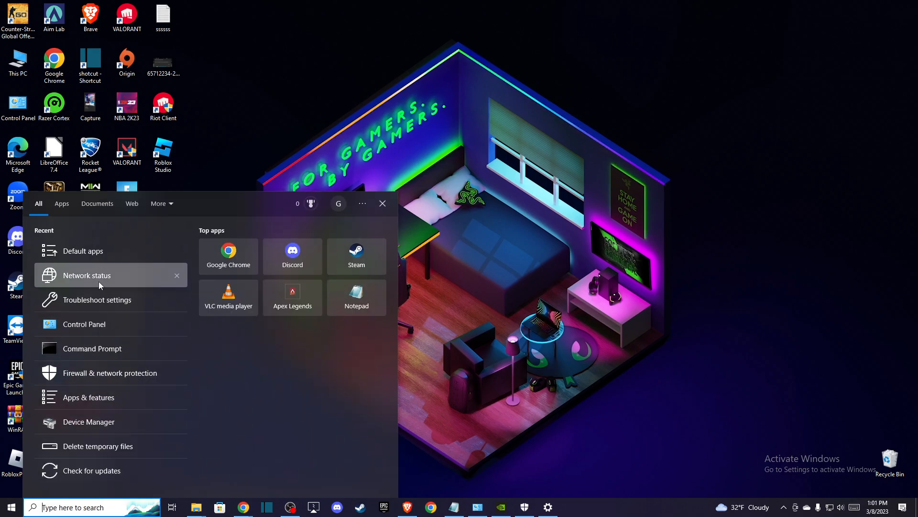
mouse_move(88, 421)
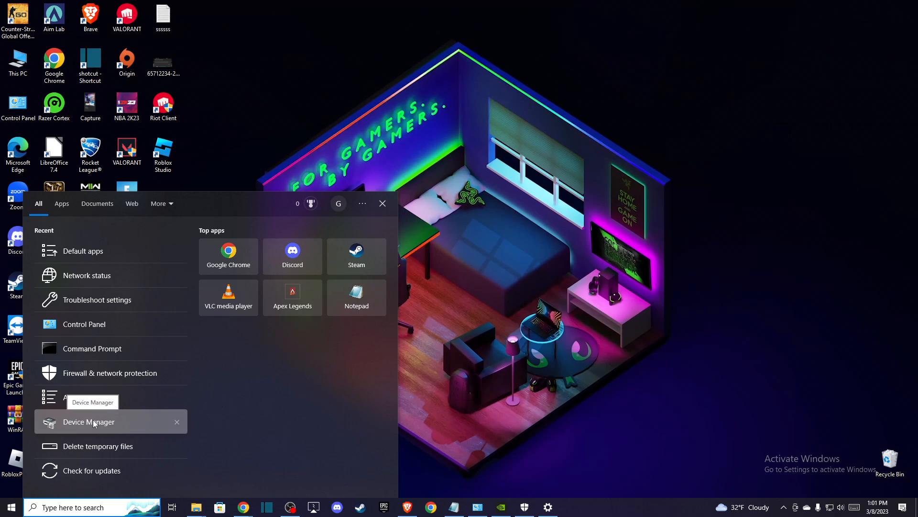
mouse_move(97, 397)
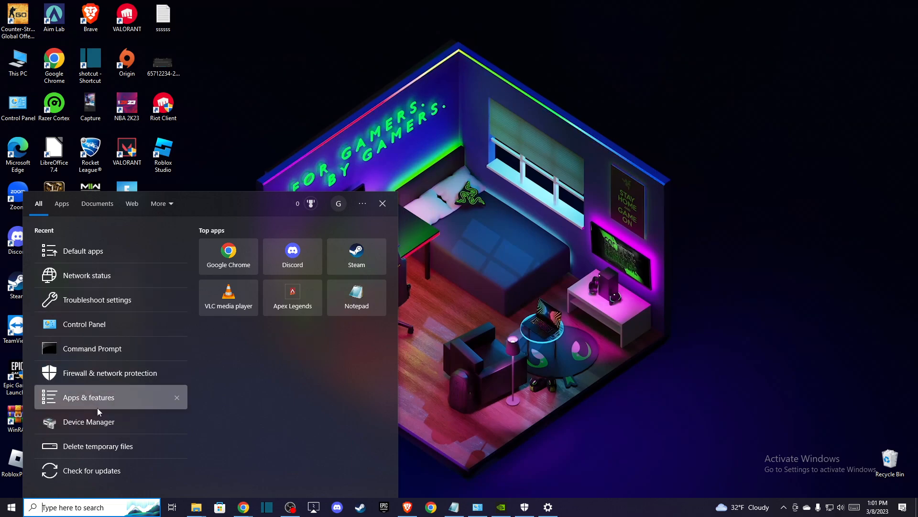
click(83, 323)
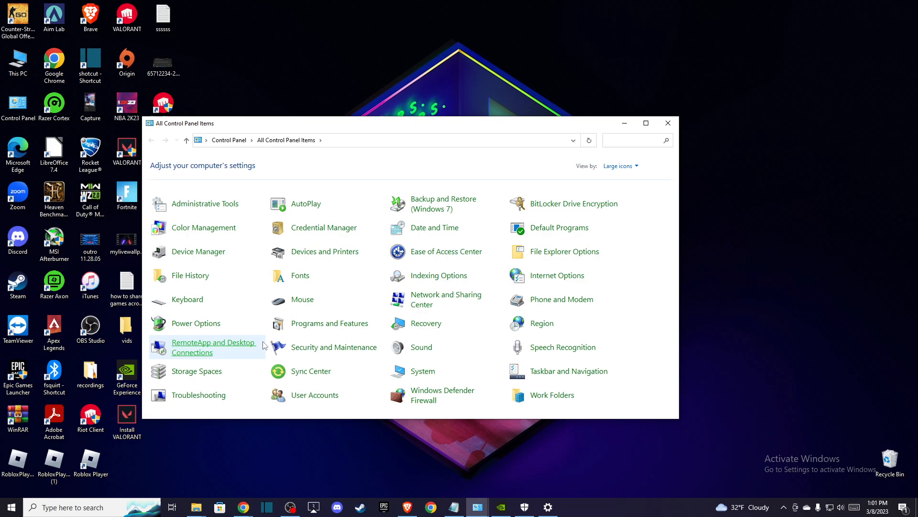
click(330, 322)
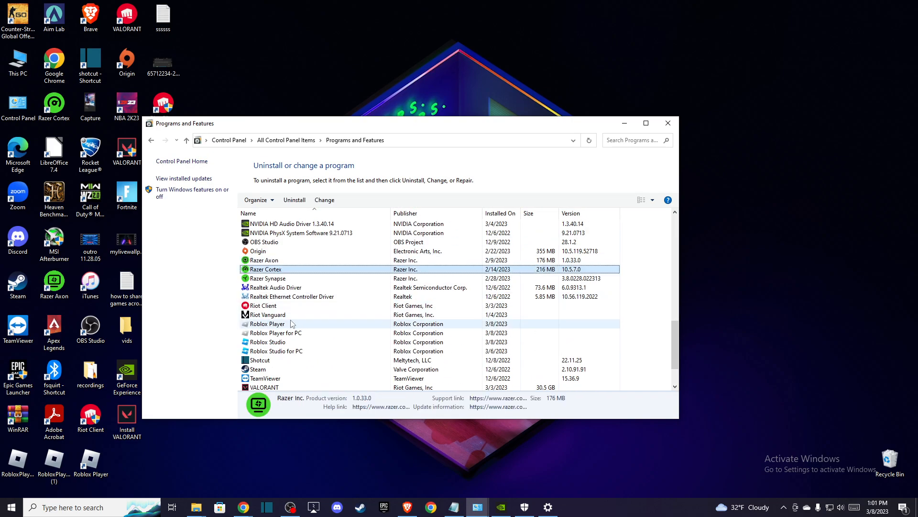
Step: Uninstall Roblox Player and Roblox Player for PC, then return to Chrome
click(267, 323)
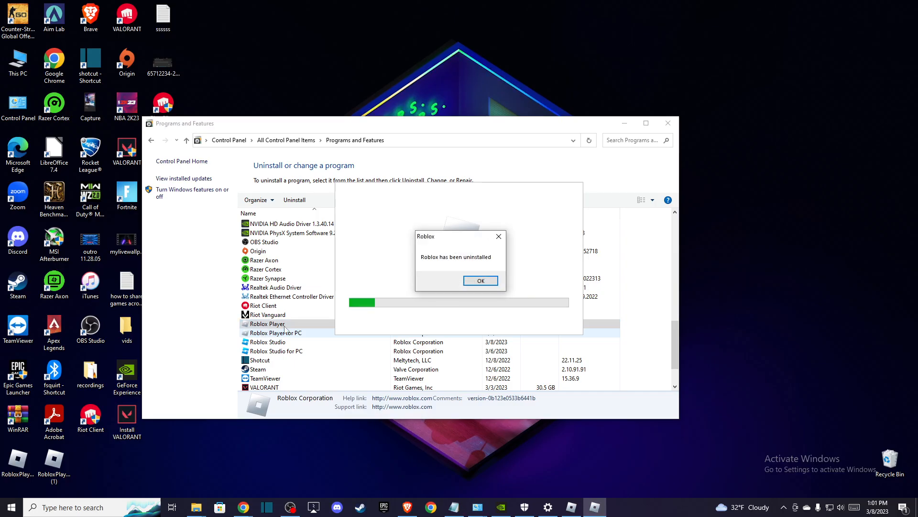
click(479, 281)
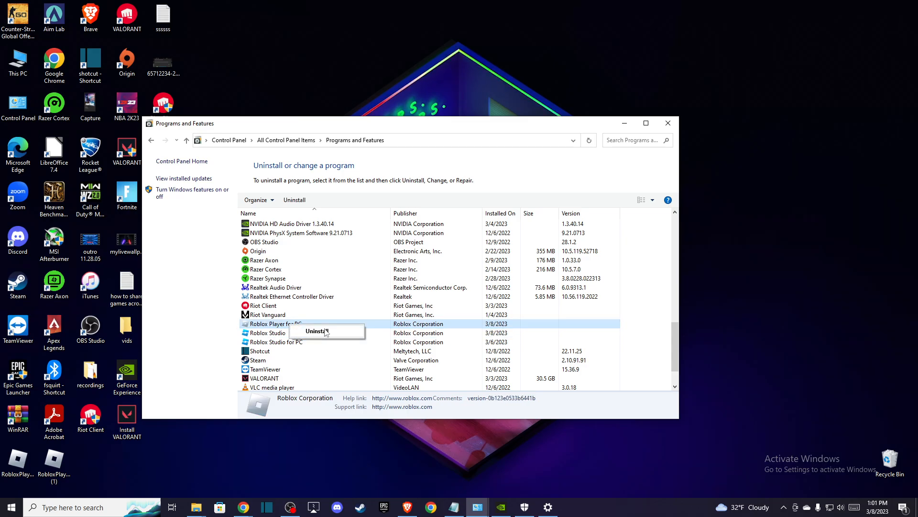
click(317, 331)
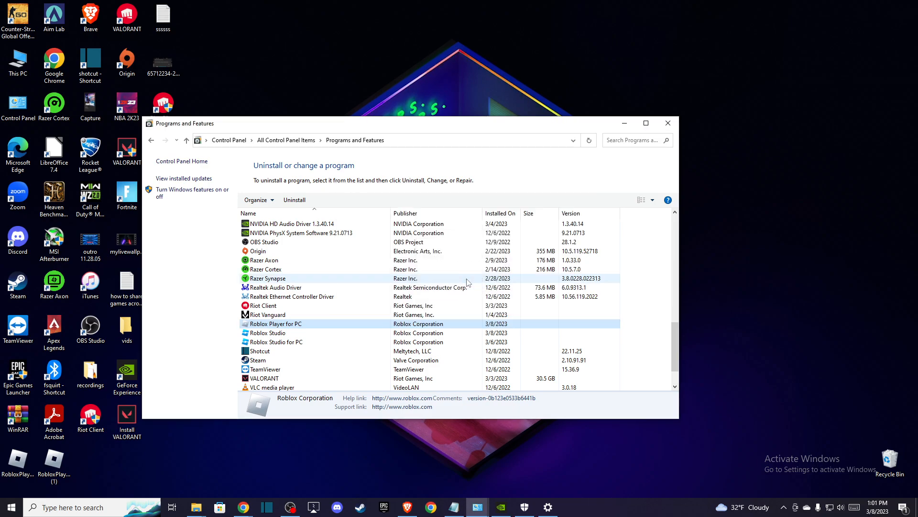
click(667, 123)
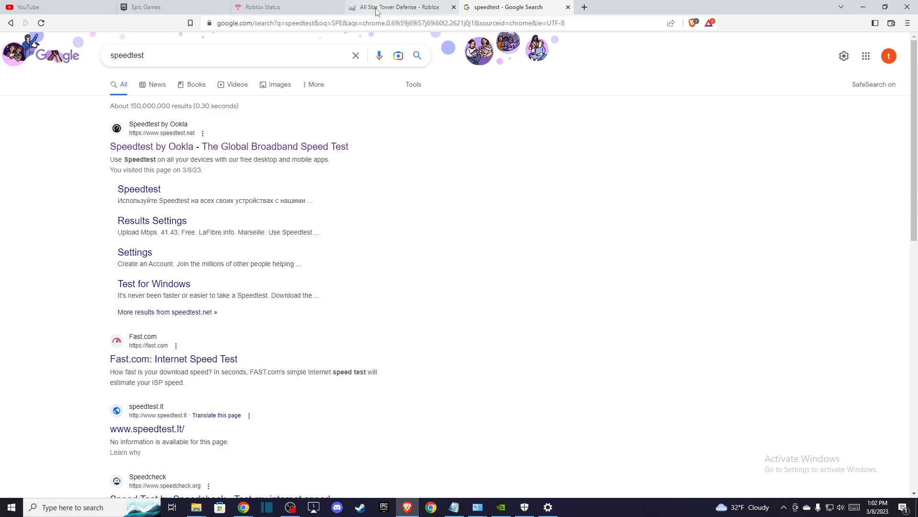
Step: Start All Star Tower Defense, download Roblox and save the launcher to the Desktop
click(401, 7)
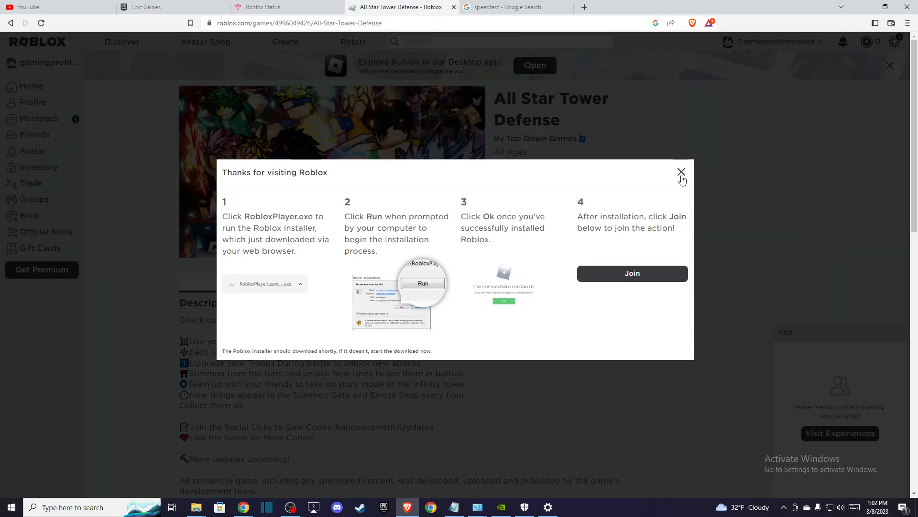
click(681, 171)
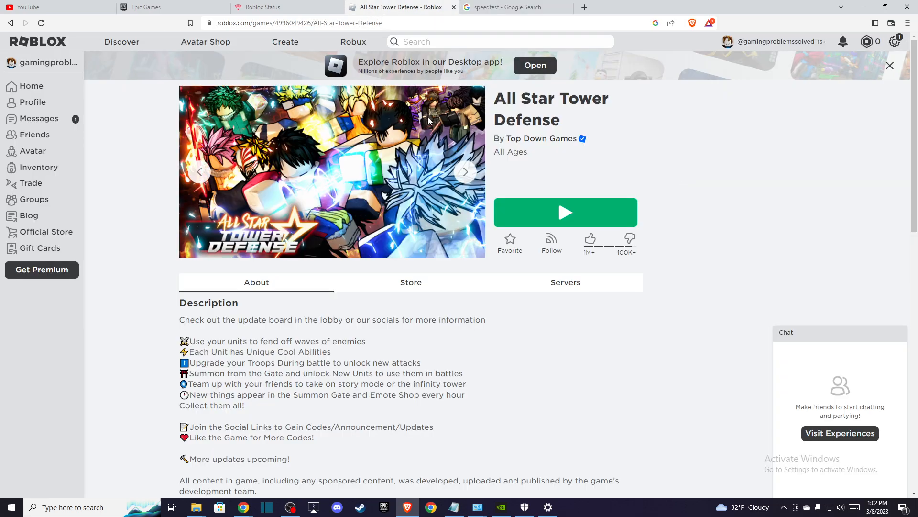
mouse_move(531, 213)
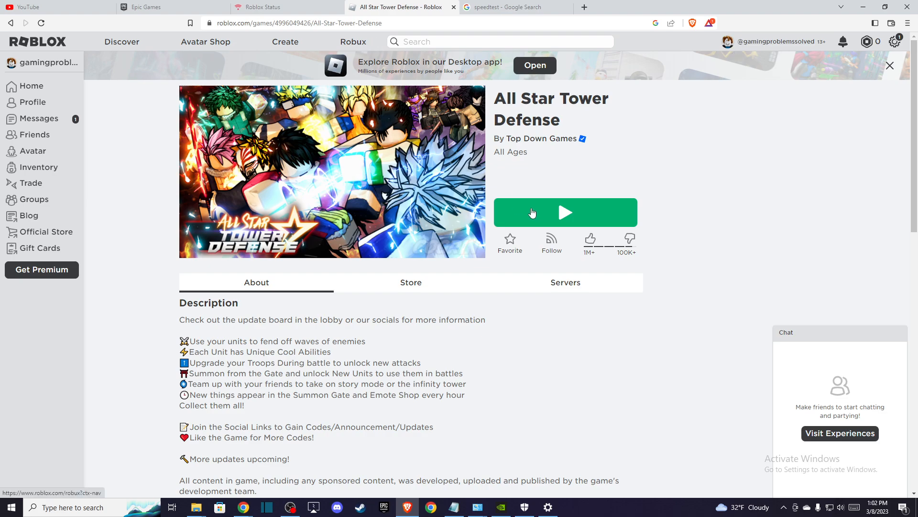
click(564, 212)
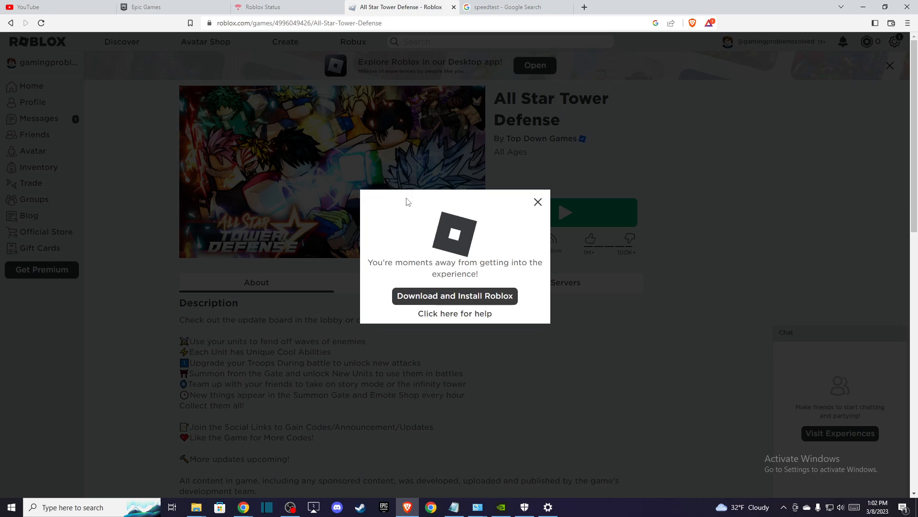
click(454, 295)
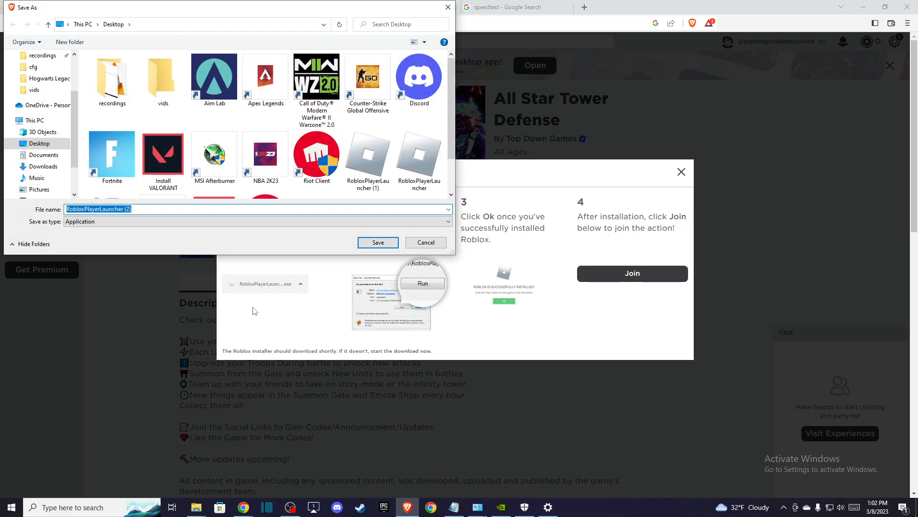
mouse_move(403, 231)
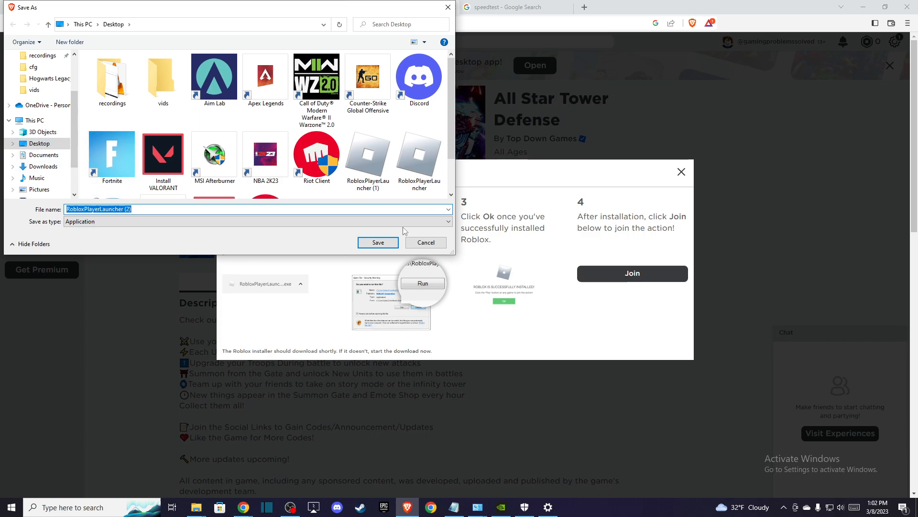
click(377, 242)
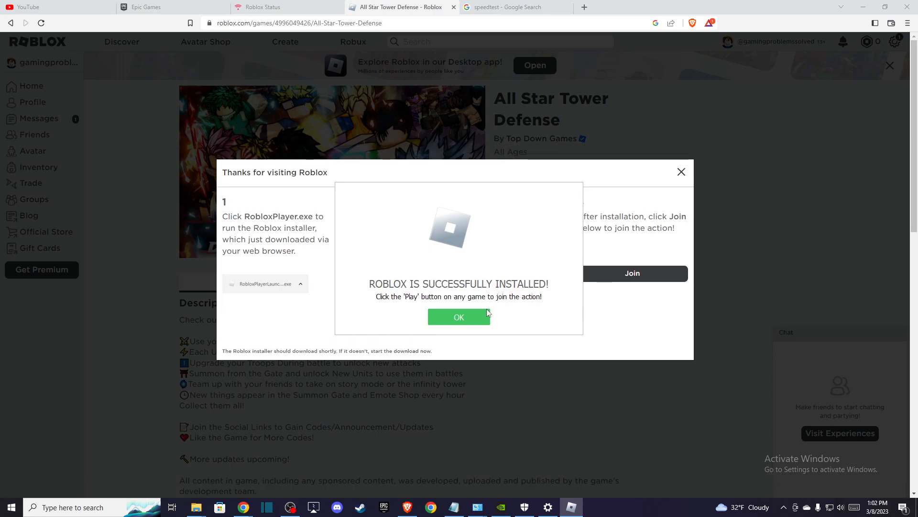
Step: Dismiss the success message and run RobloxPlayerLauncher (2) from the desktop
click(459, 316)
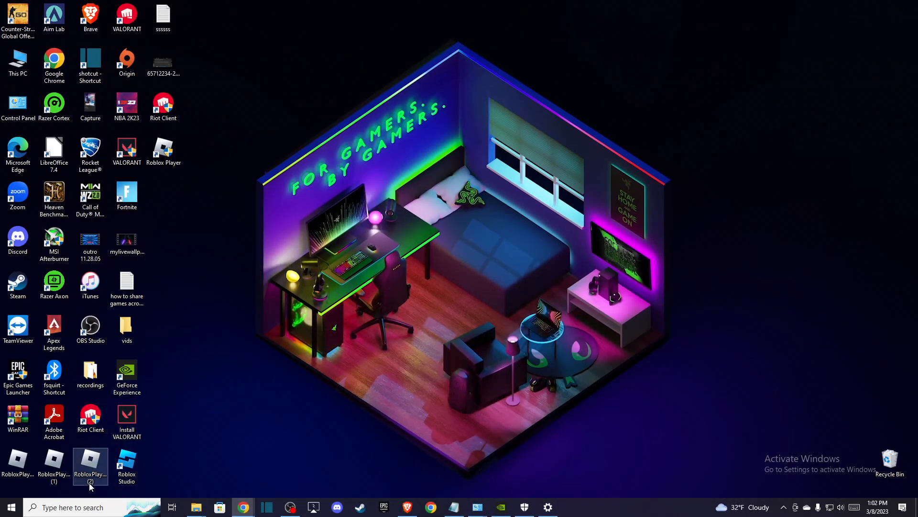
double_click(90, 463)
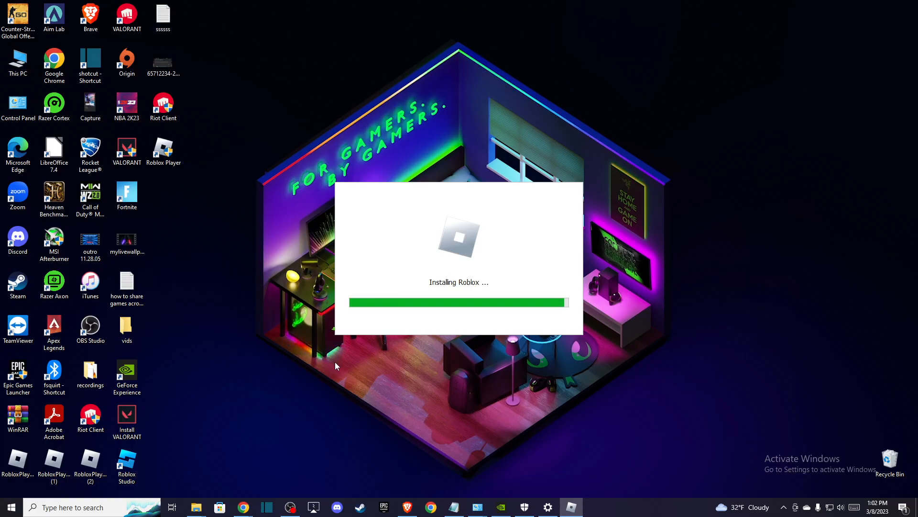